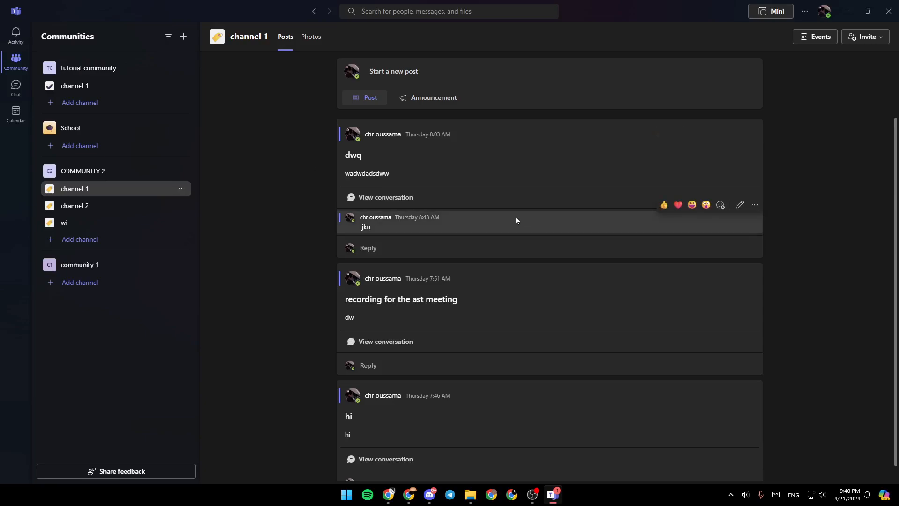
mouse_move(631, 123)
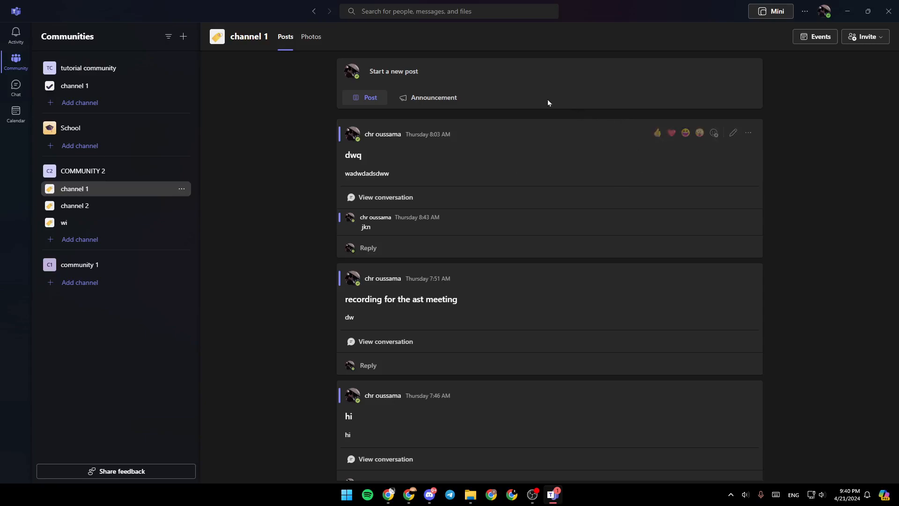
mouse_move(505, 129)
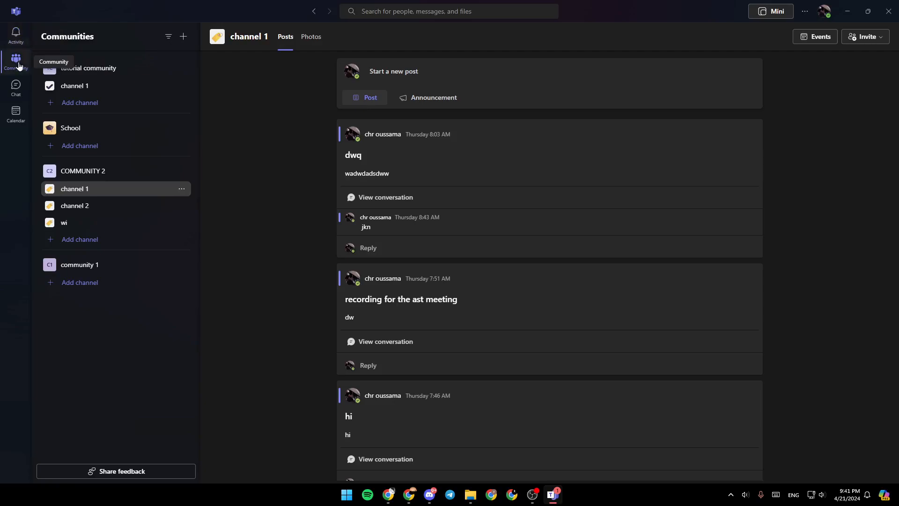
mouse_move(15, 112)
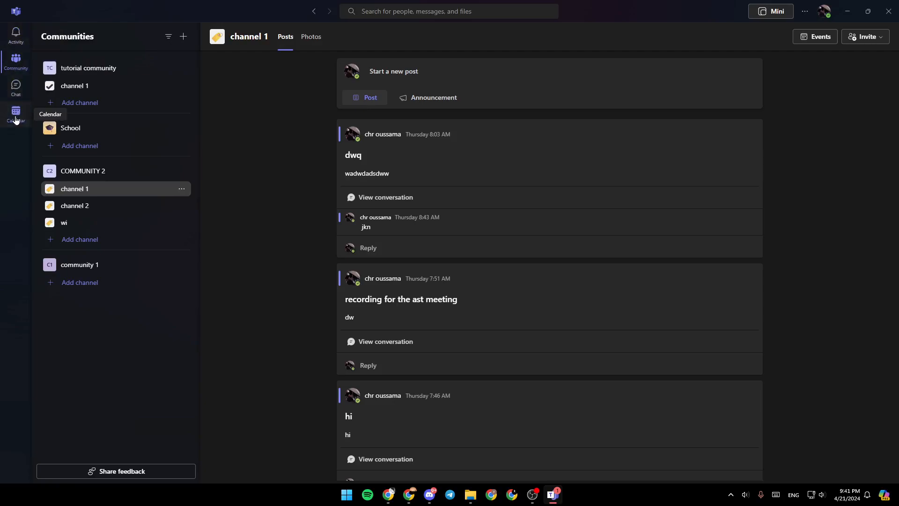
- Switch to the Calendar view showing the April 22–26, 2024 work week
left_click(16, 113)
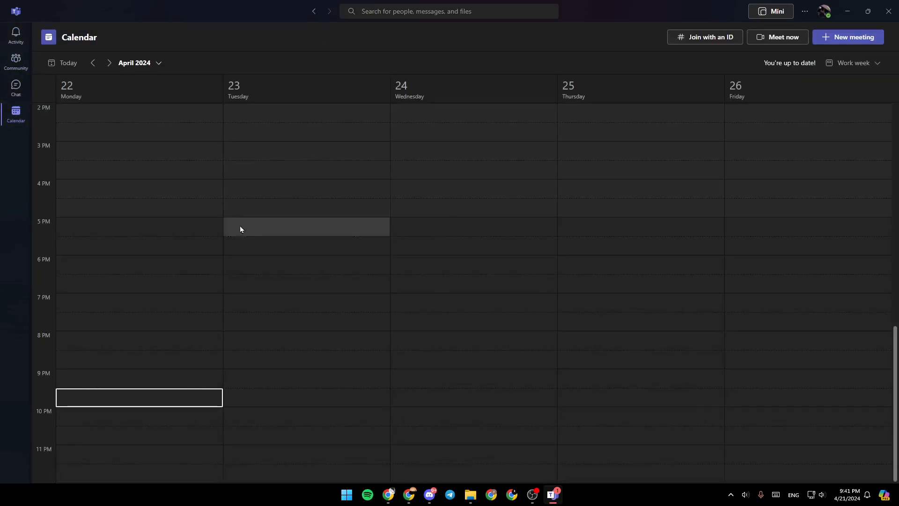
mouse_move(391, 298)
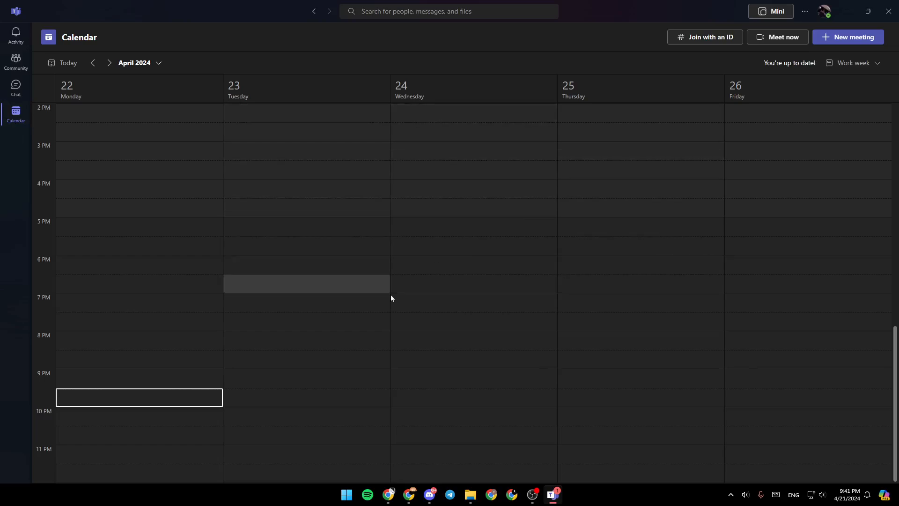
mouse_move(467, 292)
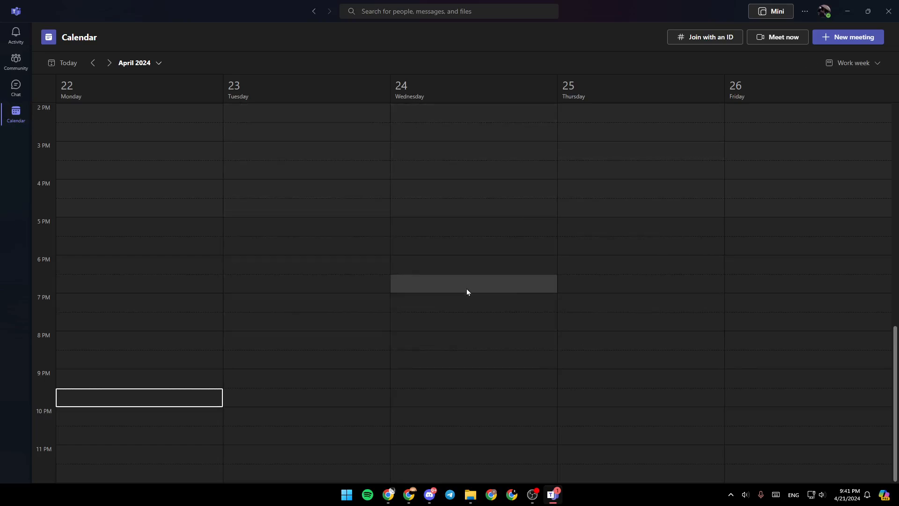
mouse_move(440, 256)
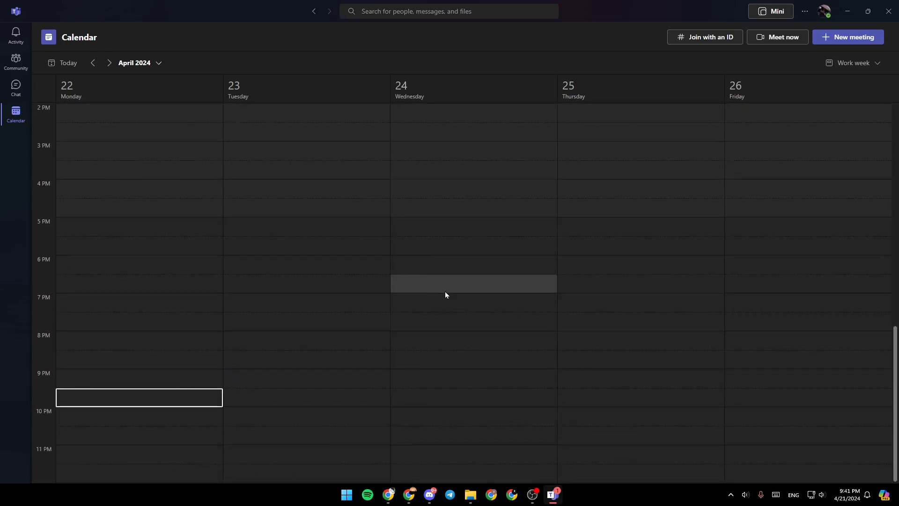
mouse_move(764, 45)
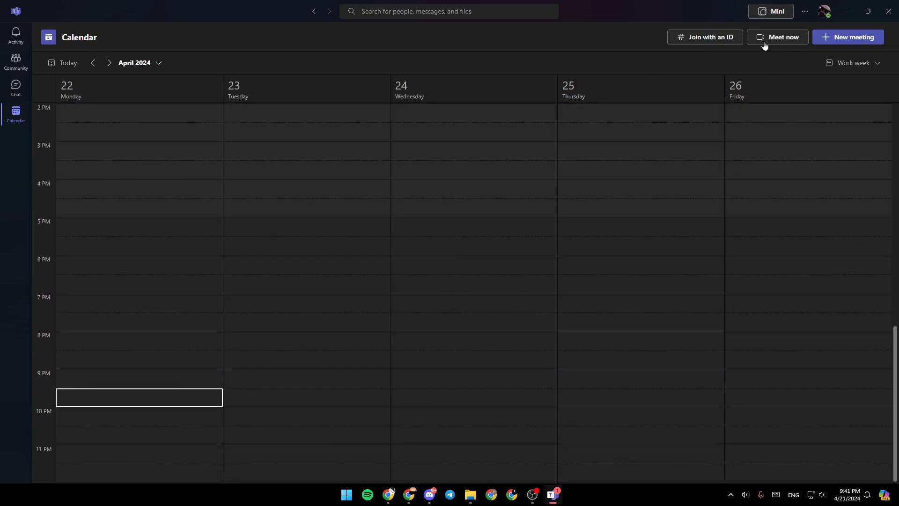
mouse_move(704, 37)
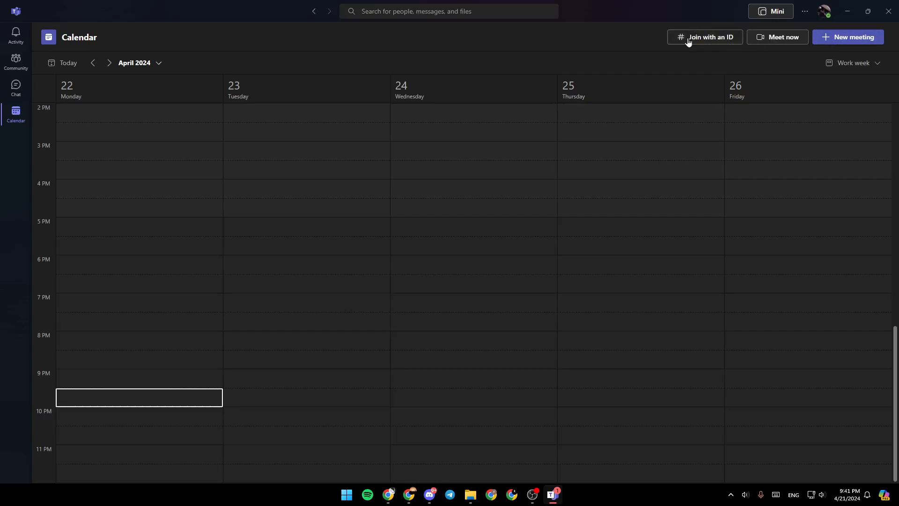
left_click(705, 37)
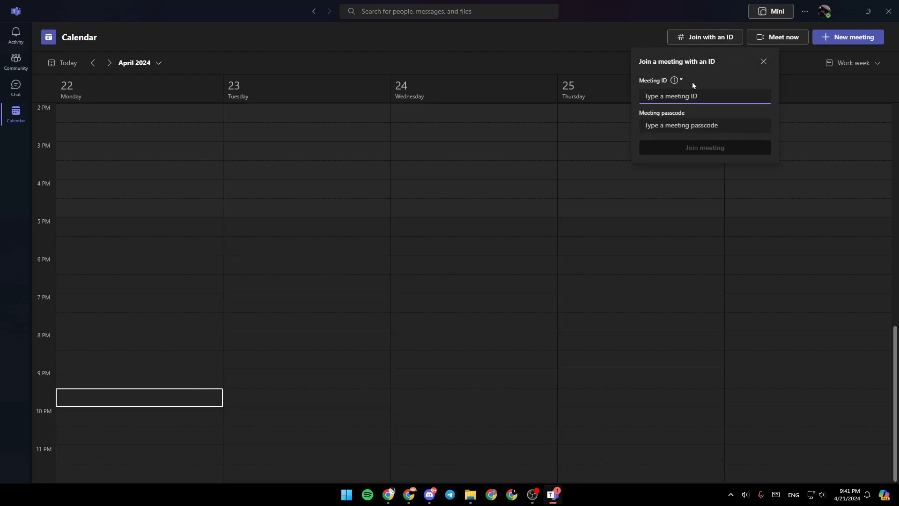
mouse_move(651, 122)
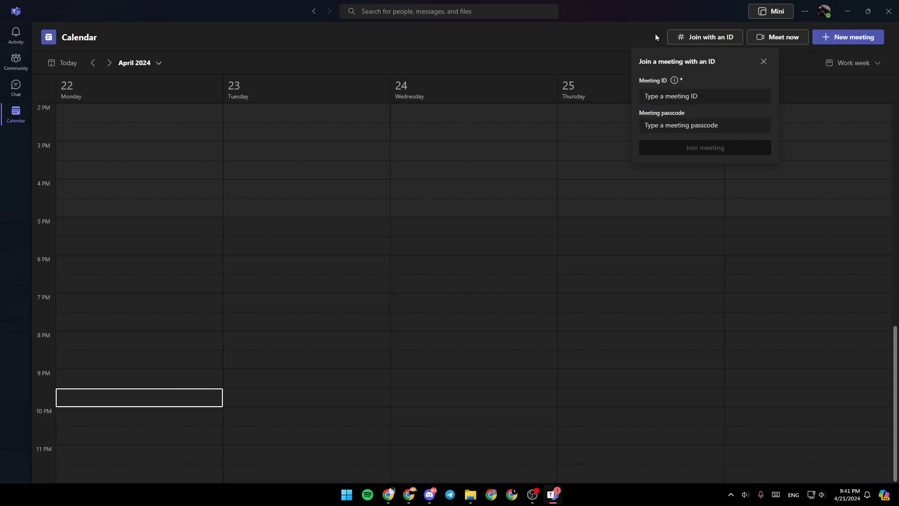
left_click(764, 62)
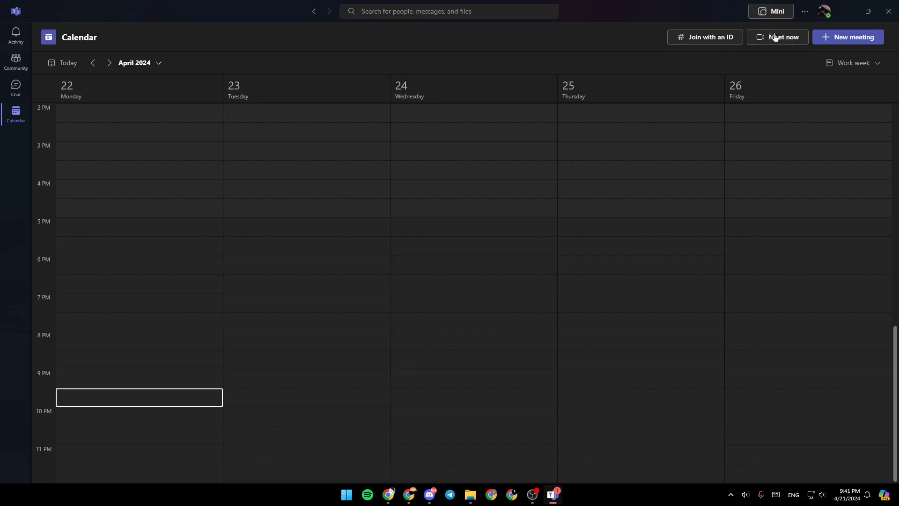
left_click(777, 37)
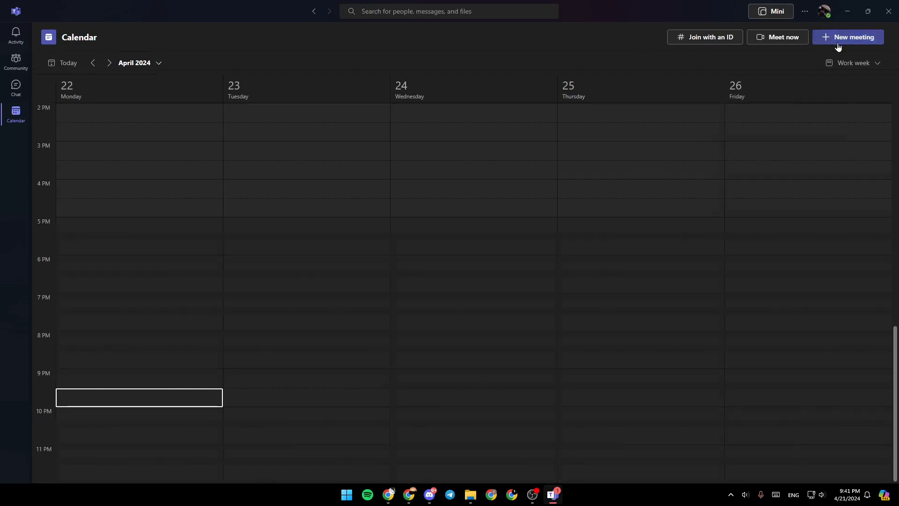
left_click(848, 37)
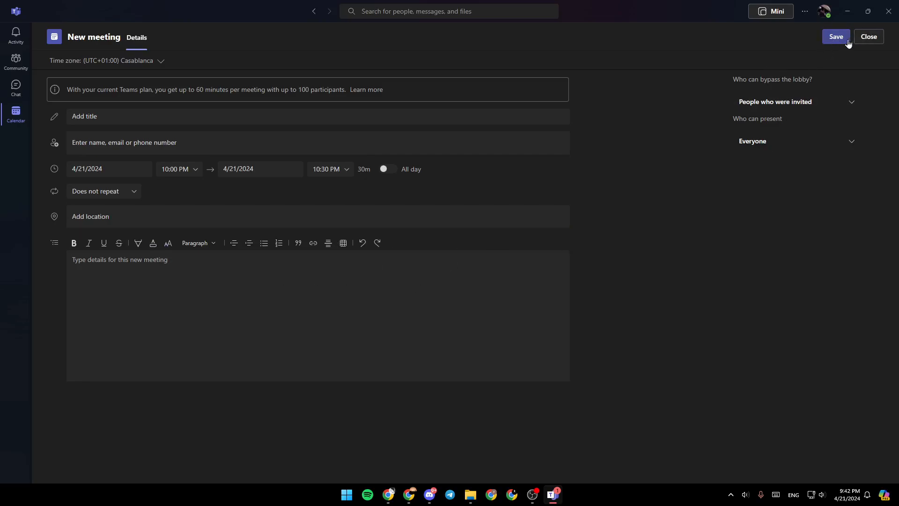
left_click(868, 37)
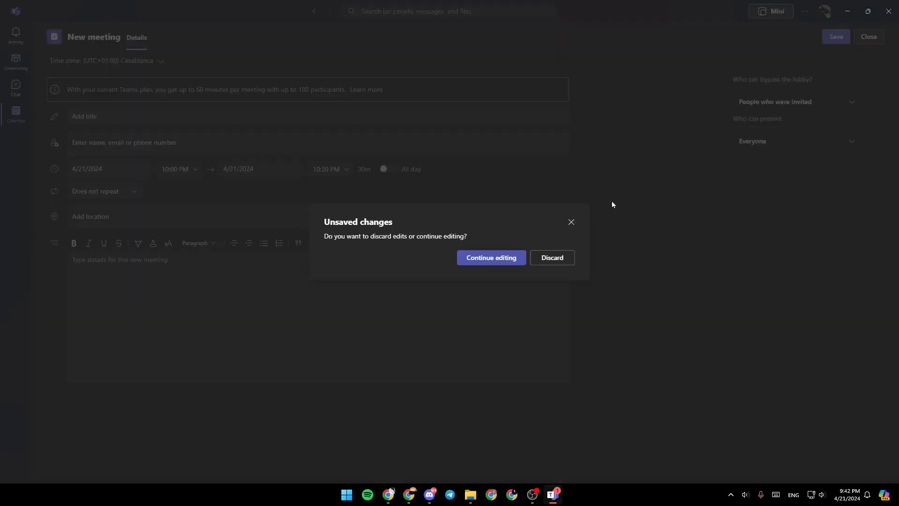
left_click(551, 257)
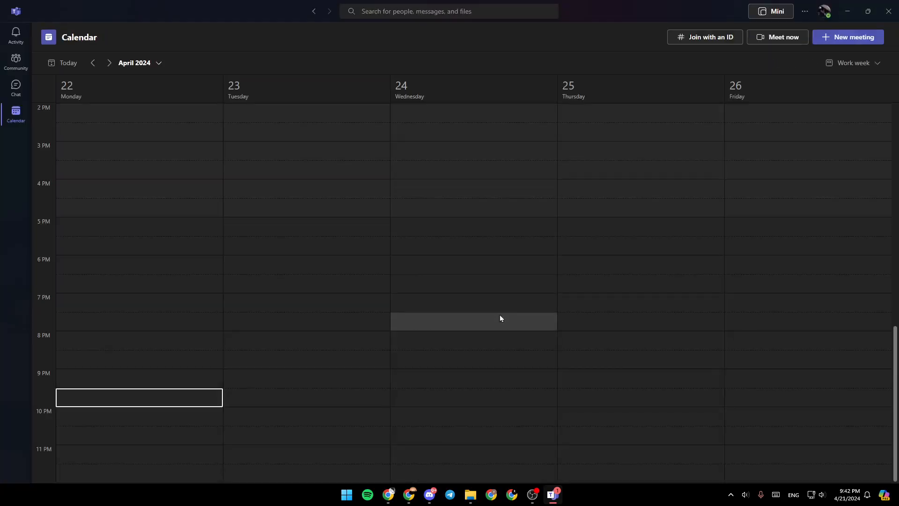
mouse_move(409, 364)
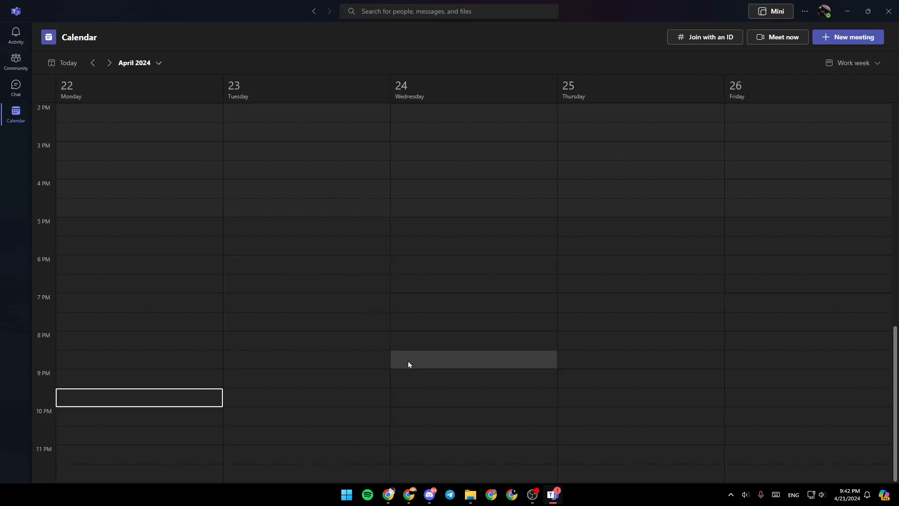
mouse_move(431, 360)
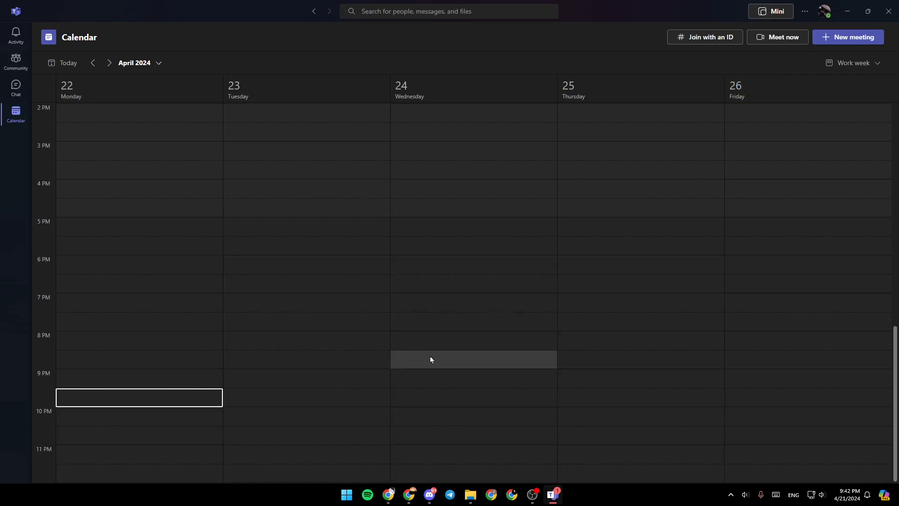
mouse_move(348, 253)
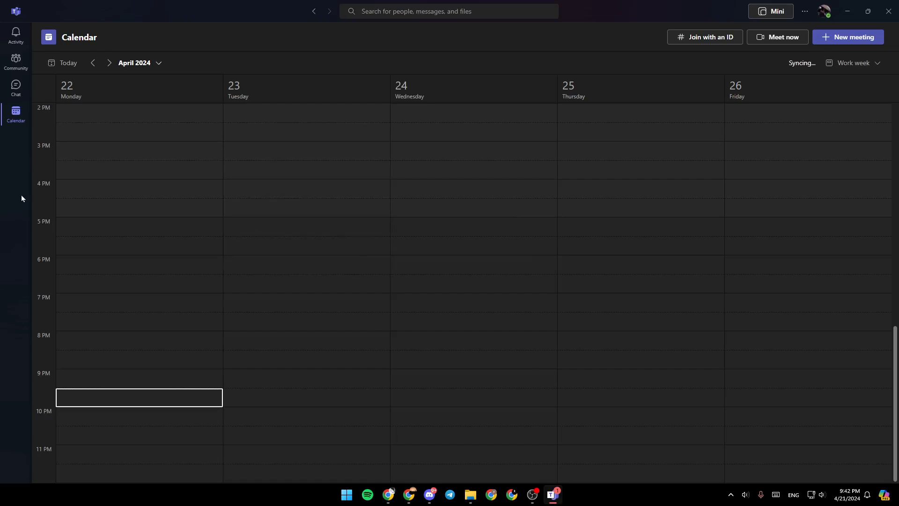
mouse_move(396, 210)
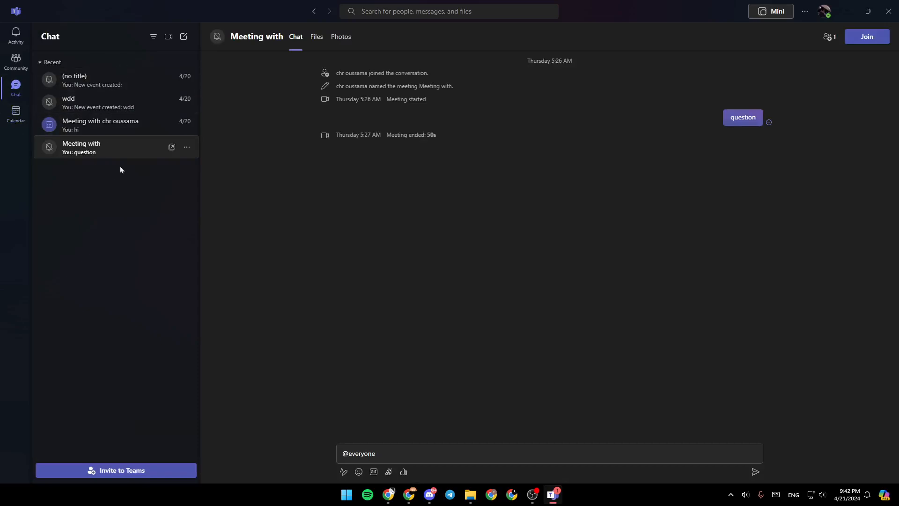
mouse_move(171, 225)
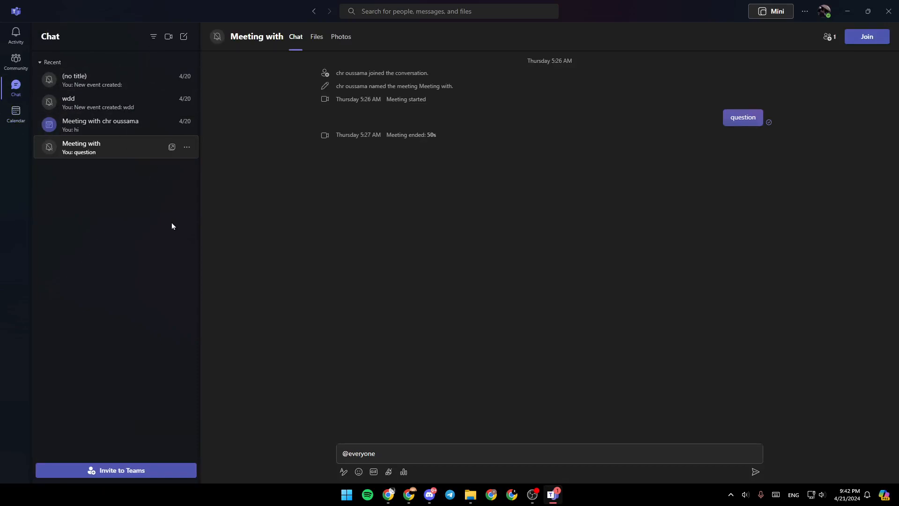
mouse_move(16, 60)
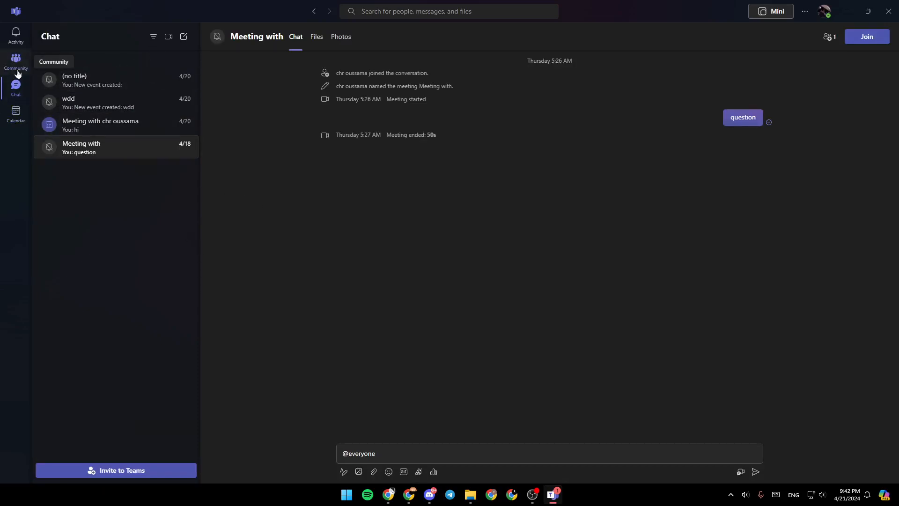
- Return to Communities with channel 1 of COMMUNITY 2 and its posts displayed
left_click(15, 60)
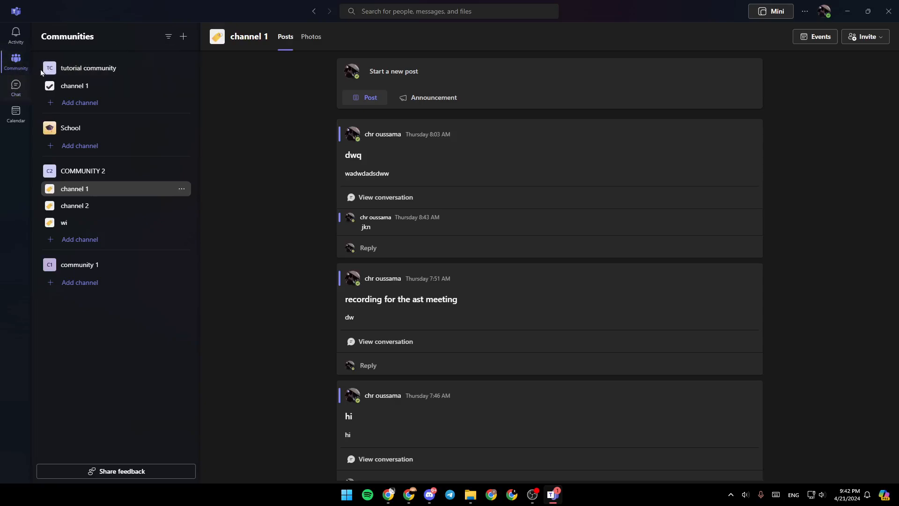
mouse_move(171, 232)
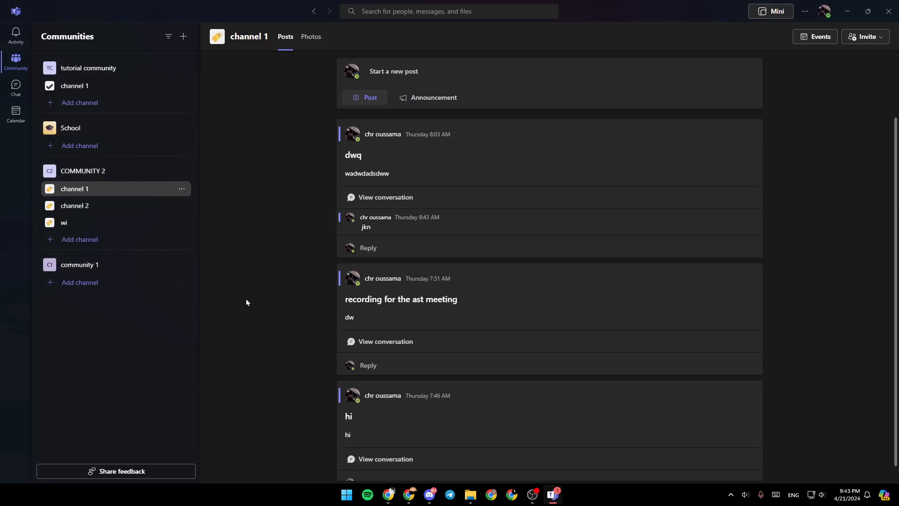
mouse_move(363, 362)
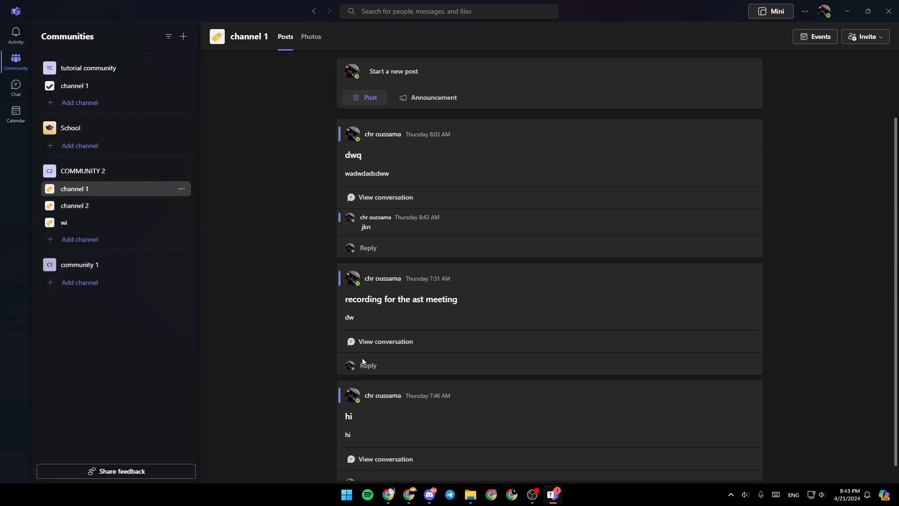